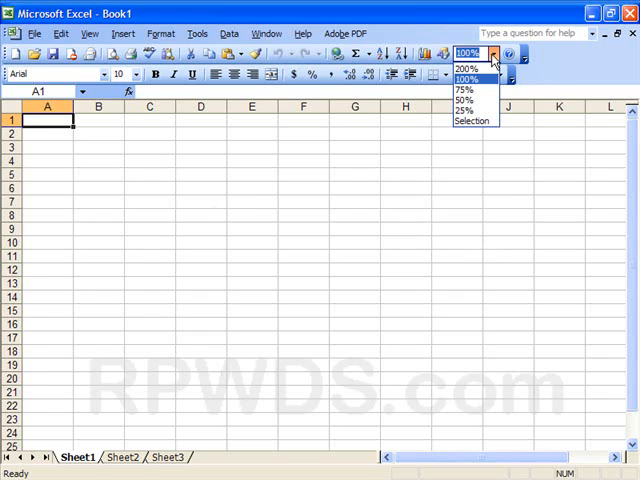
- Magnify the blank sheet to 200%, then enter larger custom zoom values like 333%
{"action": "left_click", "coordinate": [464, 68]}
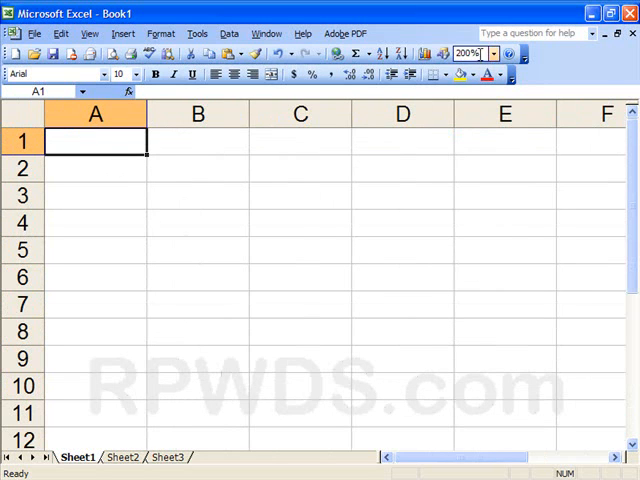
{"action": "left_click", "coordinate": [492, 53]}
{"action": "type", "text": "400"}
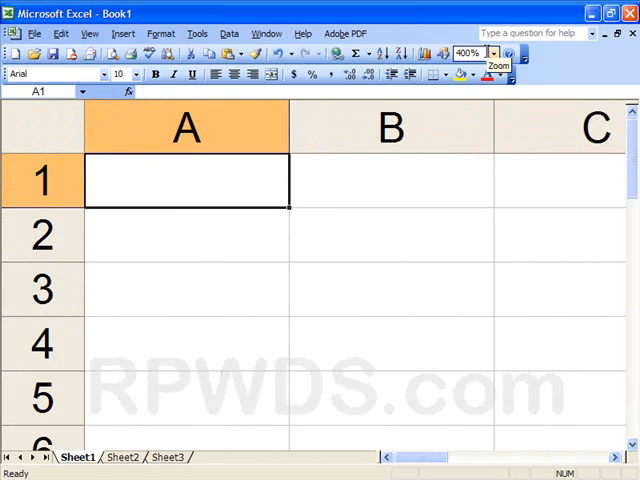
{"action": "left_click", "coordinate": [470, 52]}
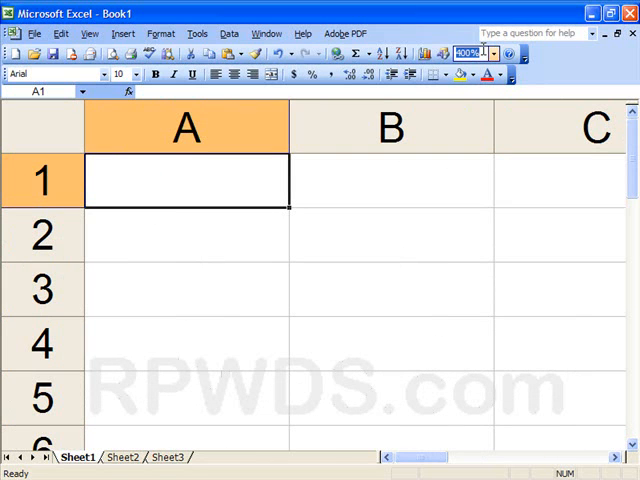
{"action": "type", "text": "333"}
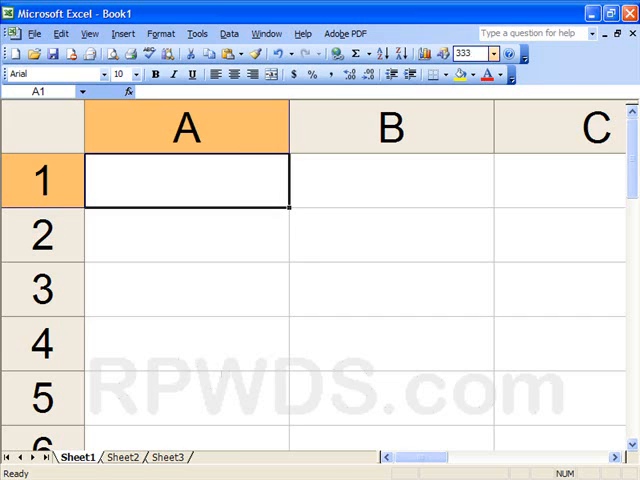
{"action": "left_click", "coordinate": [489, 54]}
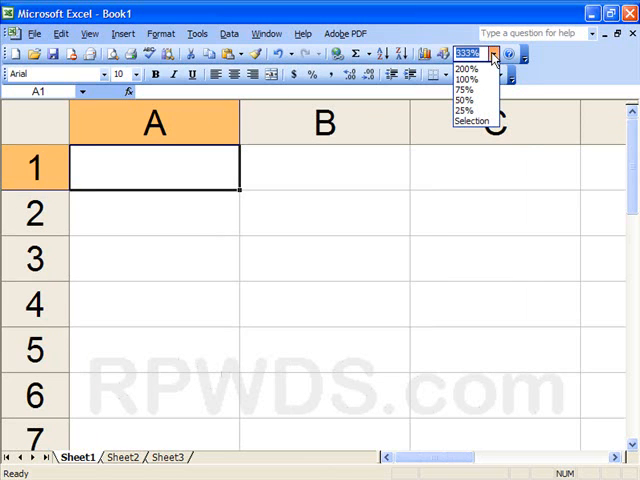
{"action": "type", "text": "2"}
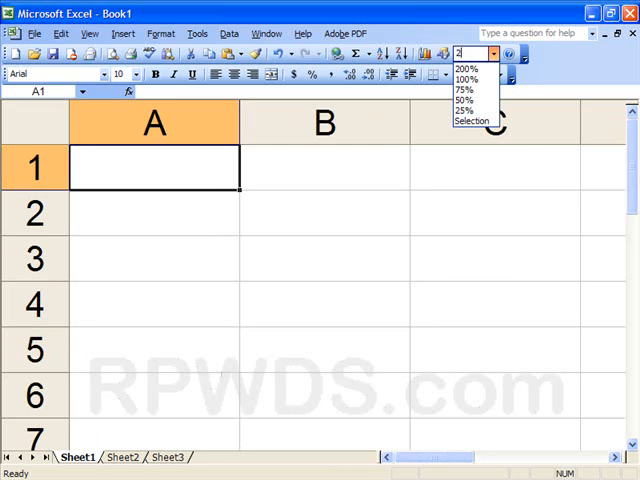
{"action": "type", "text": "87%"}
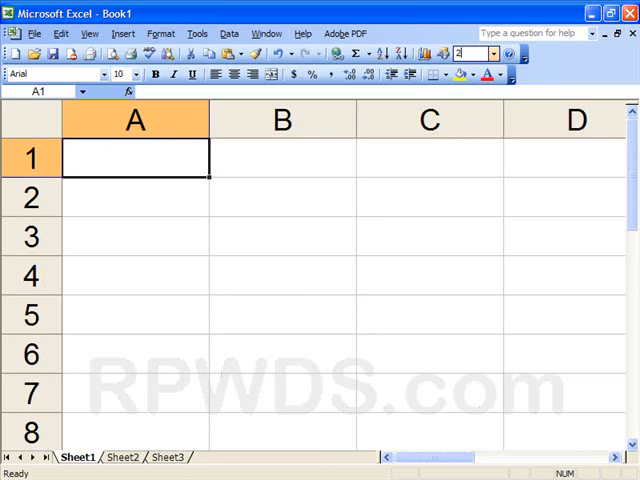
- Zoom to 285%, put 1 in A1 and A2, and enter =A1+A2 in A3
{"action": "type", "text": "285%"}
{"action": "type", "text": "1"}
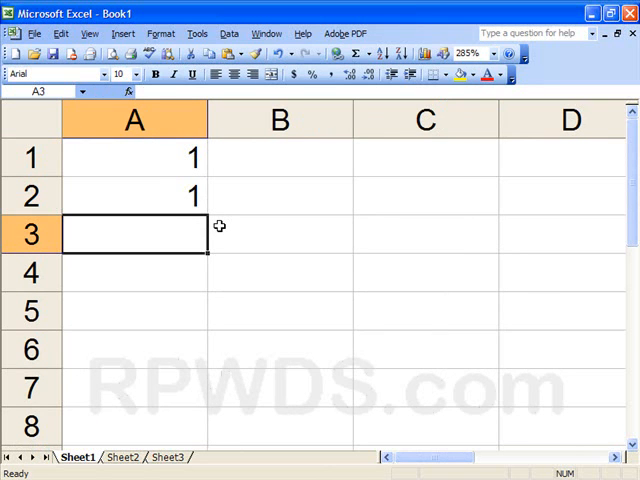
{"action": "type", "text": "="}
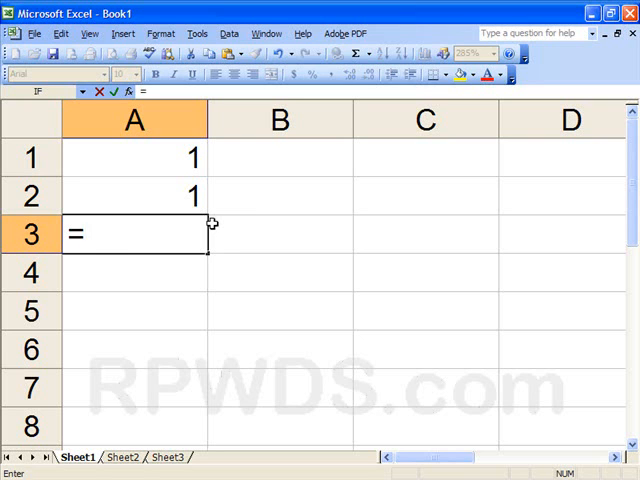
{"action": "type", "text": "a1+"}
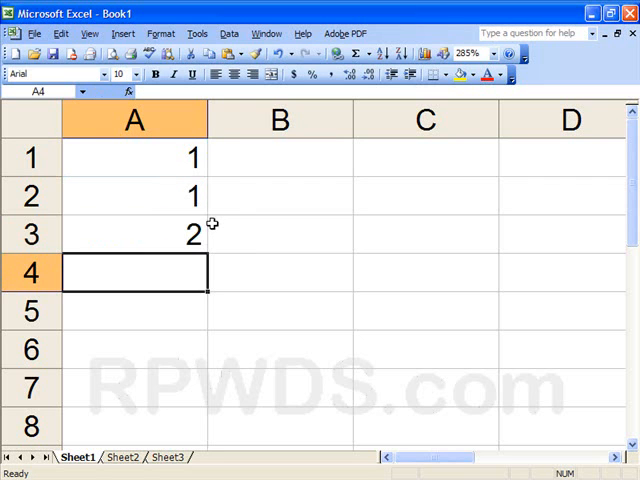
{"action": "left_click", "coordinate": [424, 157]}
{"action": "type", "text": "2"}
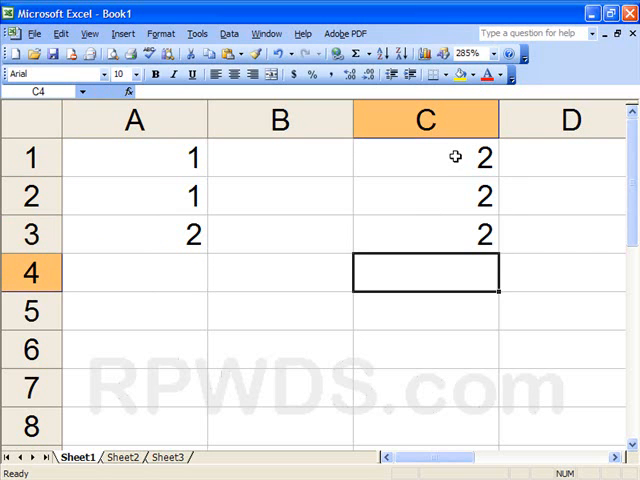
- Build =C1+C2+C3 in C4 so the three 2s total 6
{"action": "type", "text": "="}
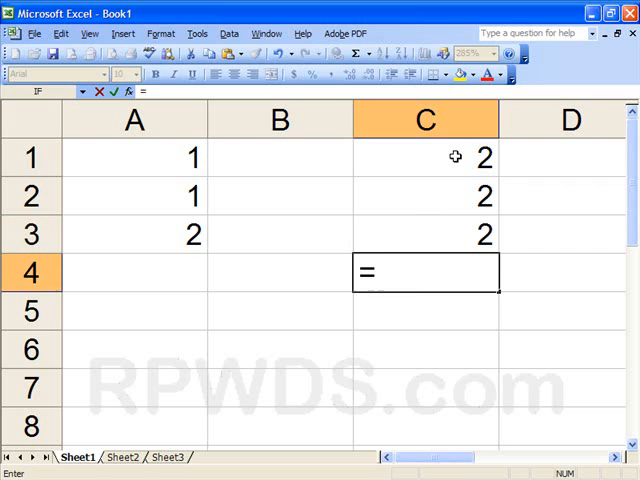
{"action": "left_click", "coordinate": [424, 157]}
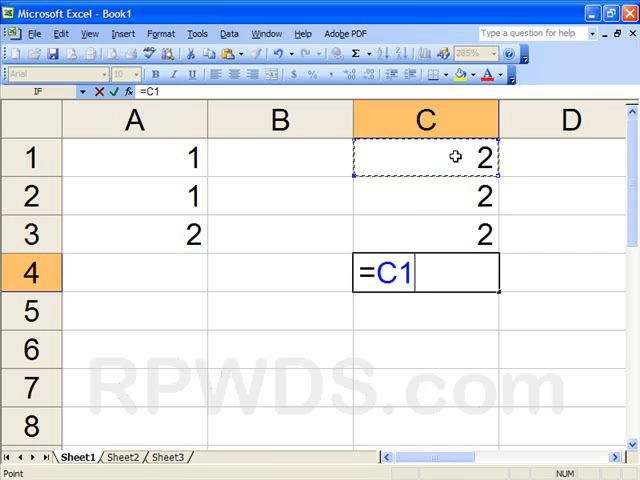
{"action": "left_click", "coordinate": [424, 196]}
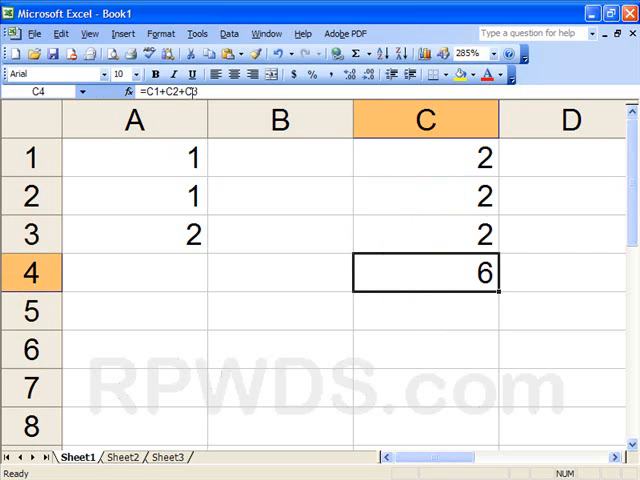
{"action": "scroll", "scroll_direction": "right", "scroll_amount": 3}
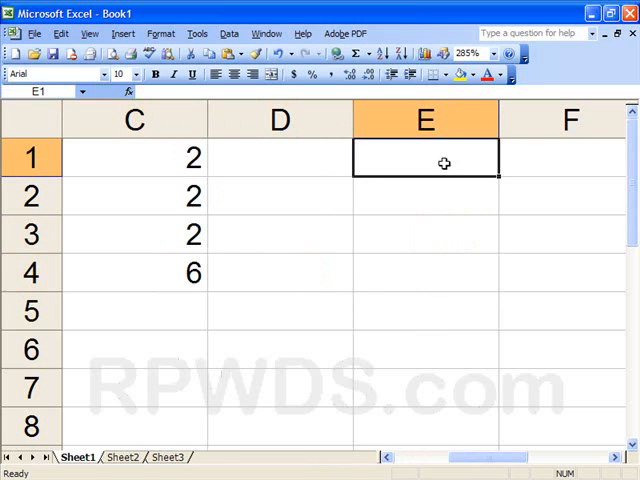
- Enter 3 in E1 through E5 and total them in E6 with =E1+E2+E3+E4+E5
{"action": "type", "text": "3"}
{"action": "left_click", "coordinate": [426, 349]}
{"action": "type", "text": "="}
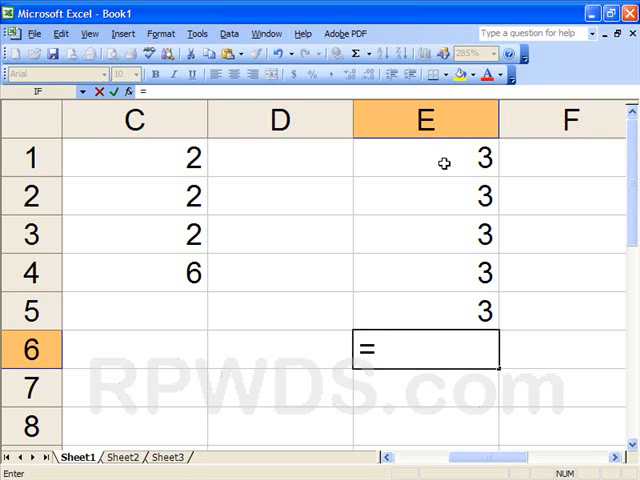
{"action": "type", "text": "e"}
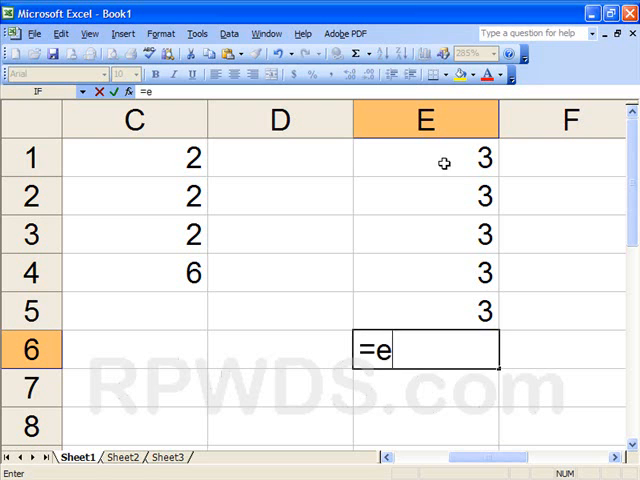
{"action": "left_click", "coordinate": [425, 157]}
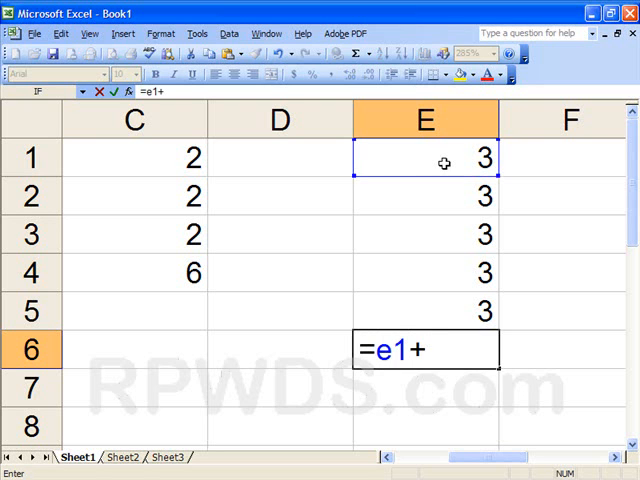
{"action": "left_click", "coordinate": [423, 197]}
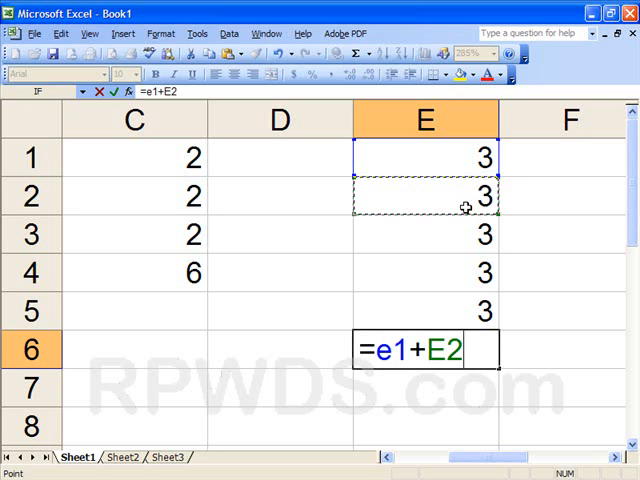
{"action": "type", "text": "+E3"}
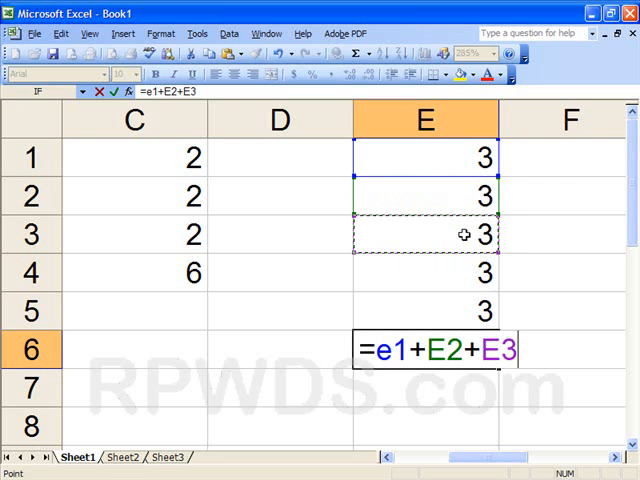
{"action": "type", "text": "+"}
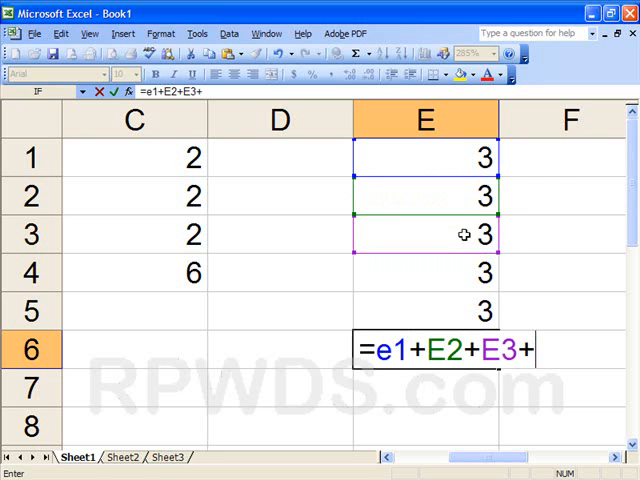
{"action": "left_click", "coordinate": [424, 273]}
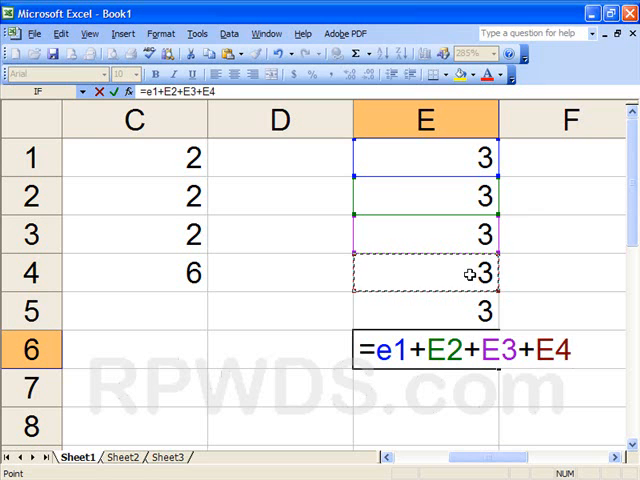
{"action": "type", "text": "e4"}
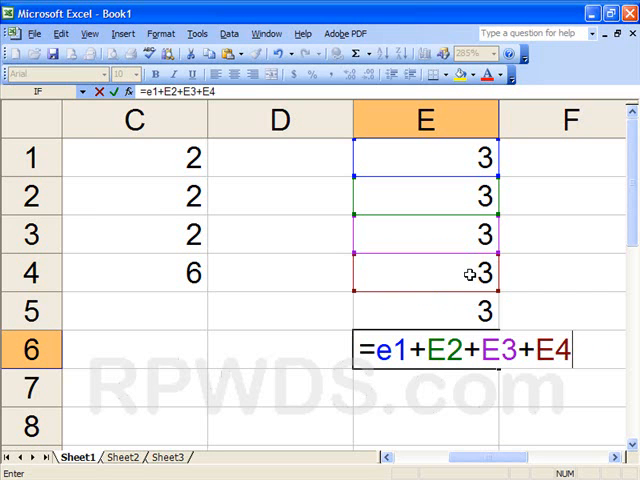
{"action": "type", "text": "+"}
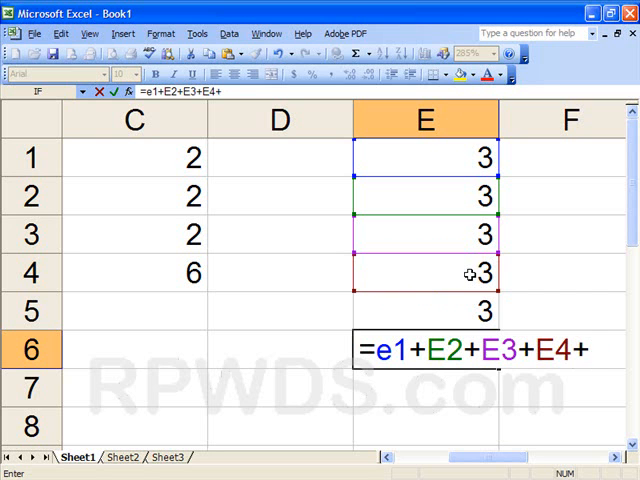
{"action": "type", "text": "e5"}
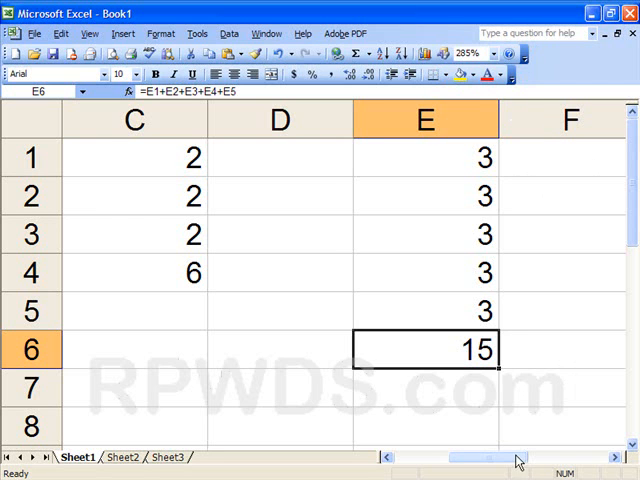
- Scroll right and enter 4 in each cell from G1 down to G7
{"action": "scroll", "scroll_direction": "right", "scroll_amount": 3}
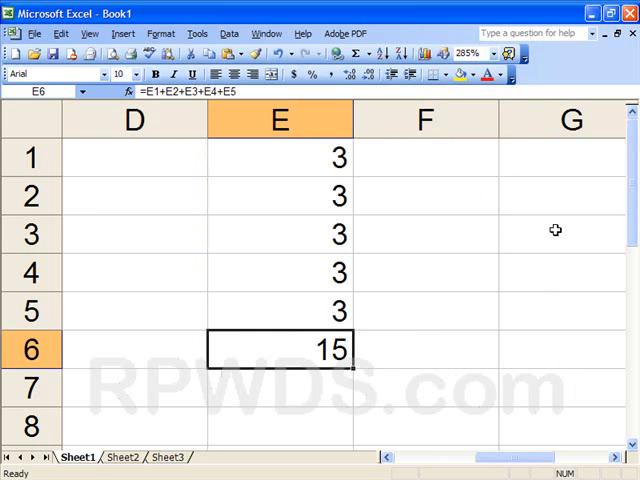
{"action": "left_click", "coordinate": [571, 157]}
{"action": "type", "text": "4"}
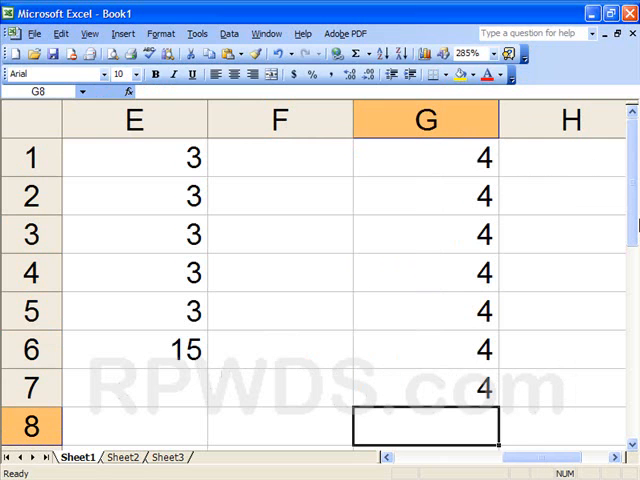
- Enter =SUM(G1:G7) in G8 by dragging over the seven 4s, giving 28
{"action": "type", "text": "=sum"}
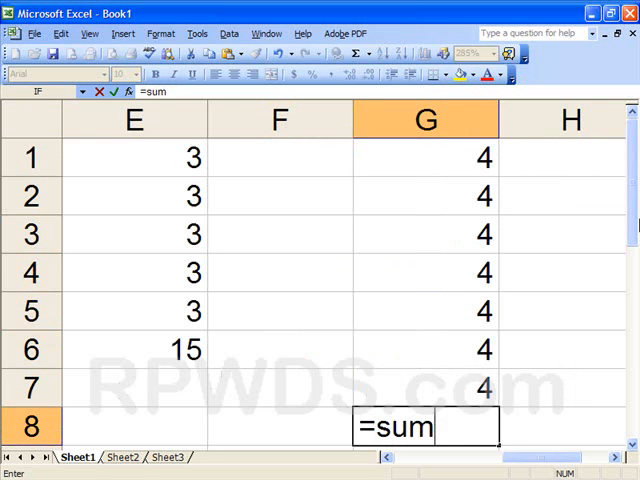
{"action": "type", "text": "("}
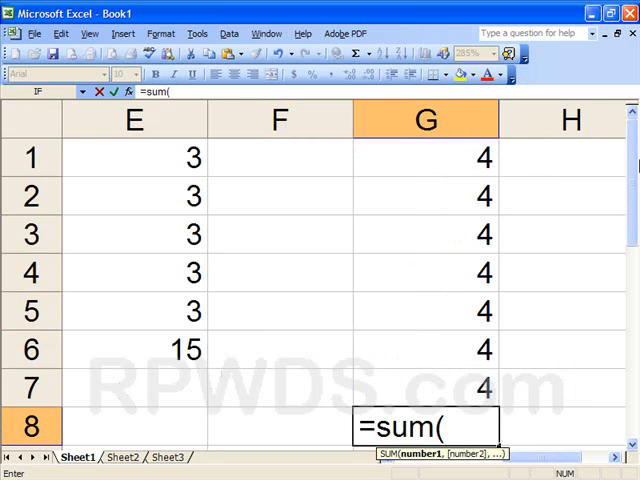
{"action": "left_click_drag", "start_coordinate": [426, 157], "coordinate": [426, 387]}
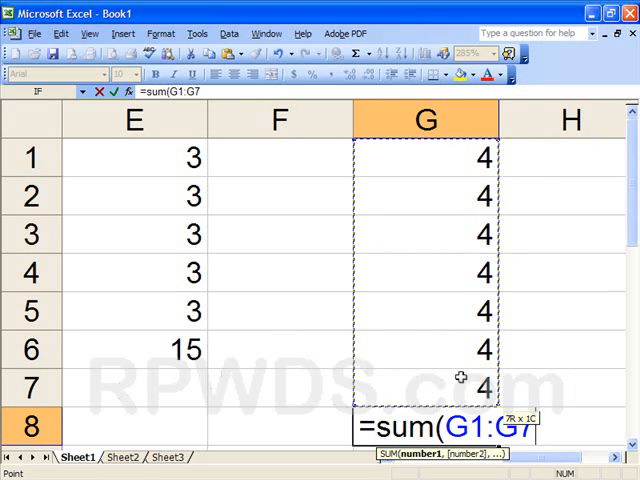
{"action": "type", "text": ")"}
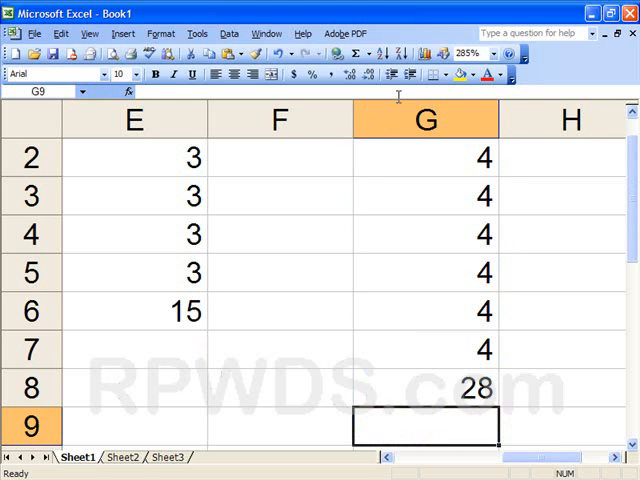
{"action": "left_click", "coordinate": [492, 53]}
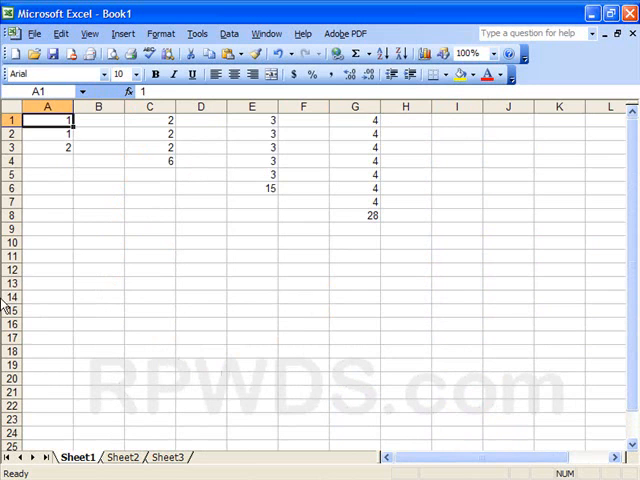
{"action": "left_click", "coordinate": [47, 147]}
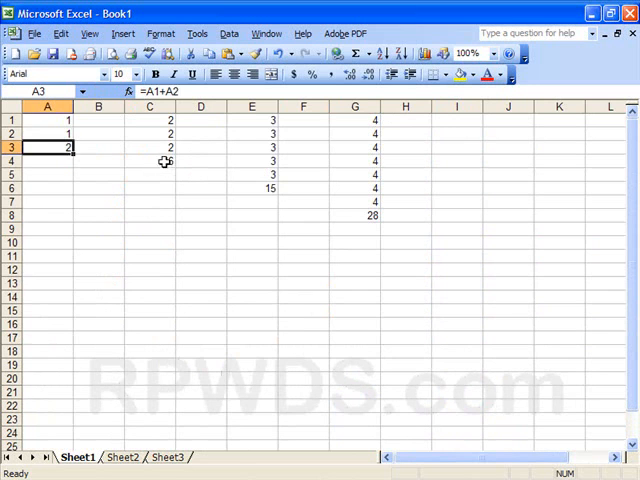
{"action": "left_click", "coordinate": [354, 214]}
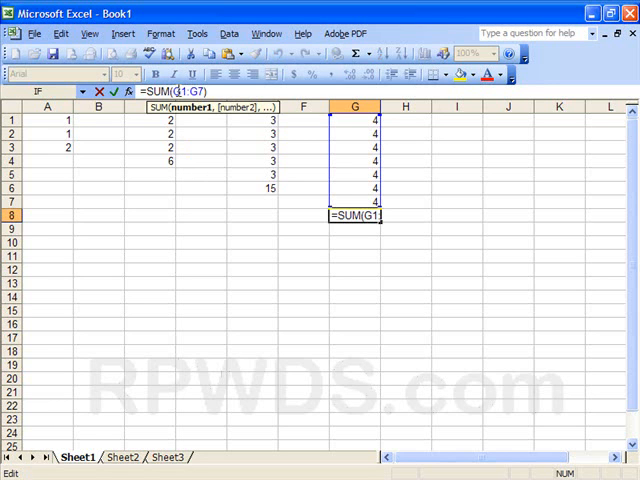
{"action": "mouse_move", "coordinate": [131, 91]}
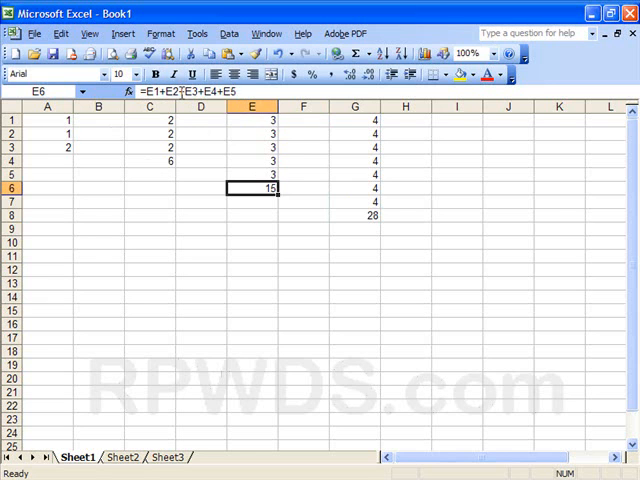
{"action": "double_click", "coordinate": [251, 188]}
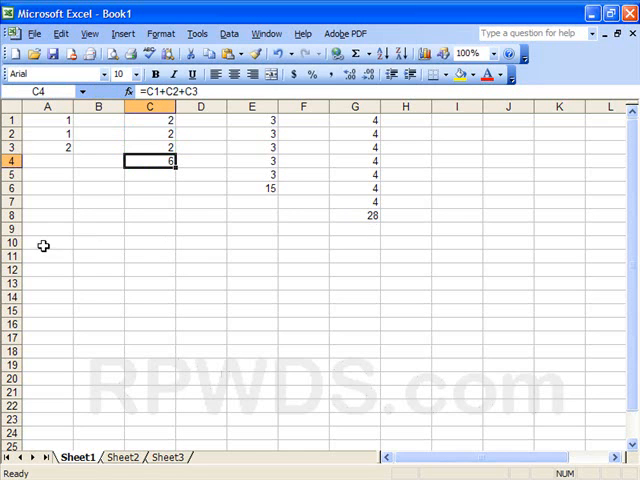
{"action": "left_click", "coordinate": [47, 256]}
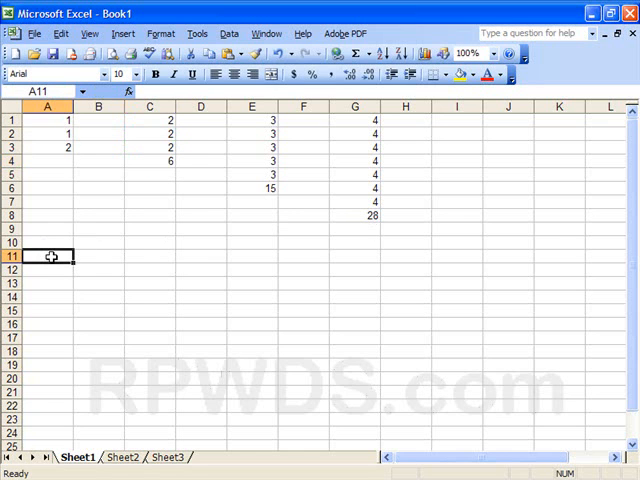
- Enter =A3+C4+E6+G8 in A11 to show 51, then reopen A11 to review it
{"action": "type", "text": "="}
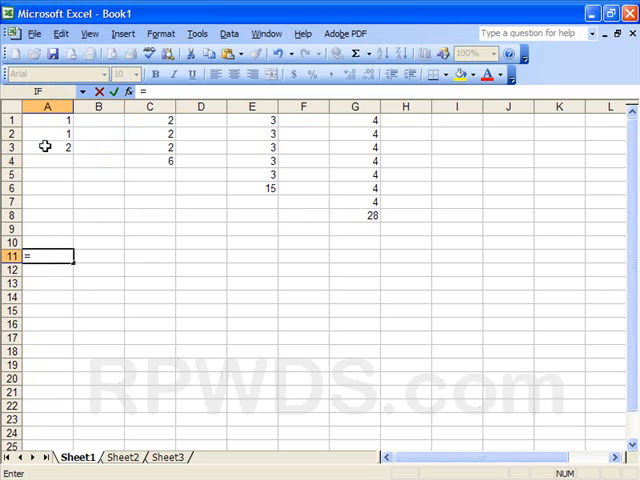
{"action": "left_click", "coordinate": [47, 146]}
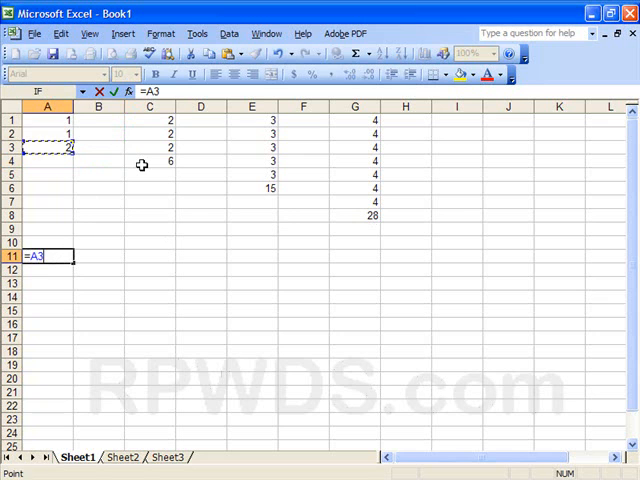
{"action": "left_click", "coordinate": [149, 161]}
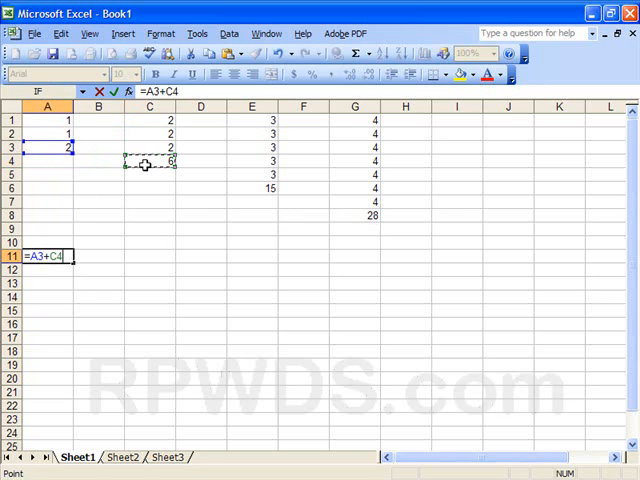
{"action": "left_click", "coordinate": [251, 188]}
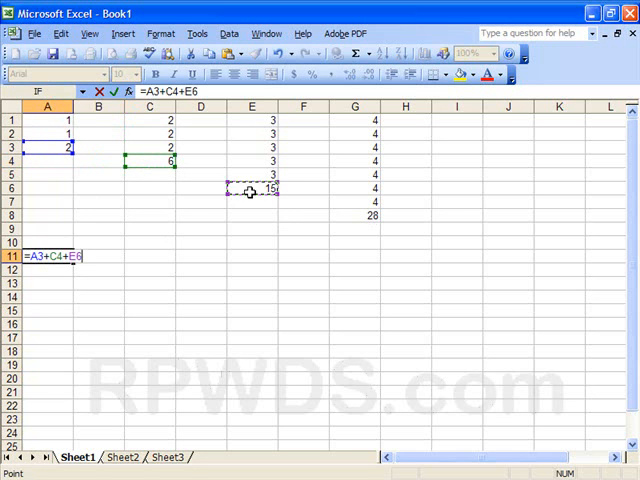
{"action": "type", "text": "+"}
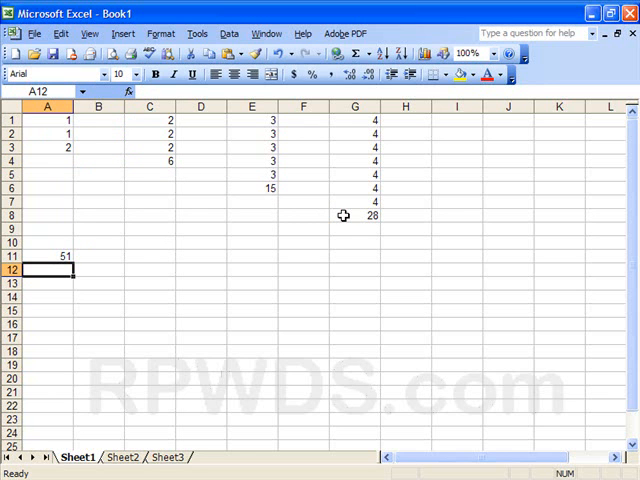
{"action": "left_click", "coordinate": [46, 256]}
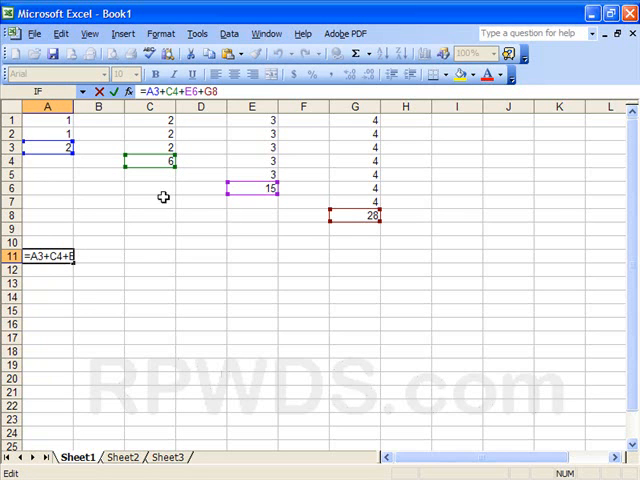
{"action": "mouse_move", "coordinate": [358, 232]}
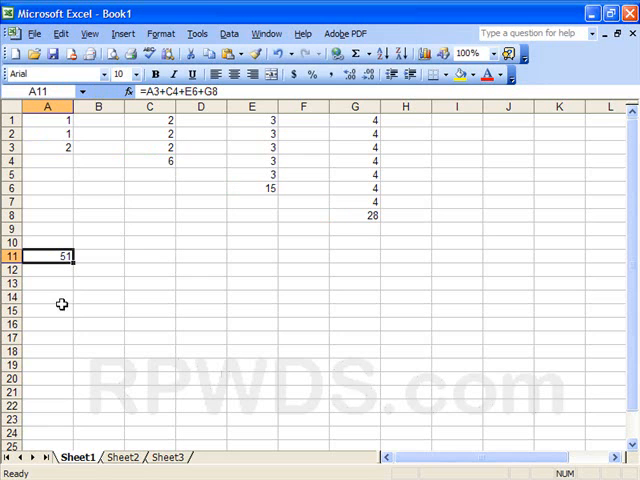
- Ctrl-select A3, C4, E6 and G8 and confirm their combined sum is 51
{"action": "left_click", "coordinate": [46, 147]}
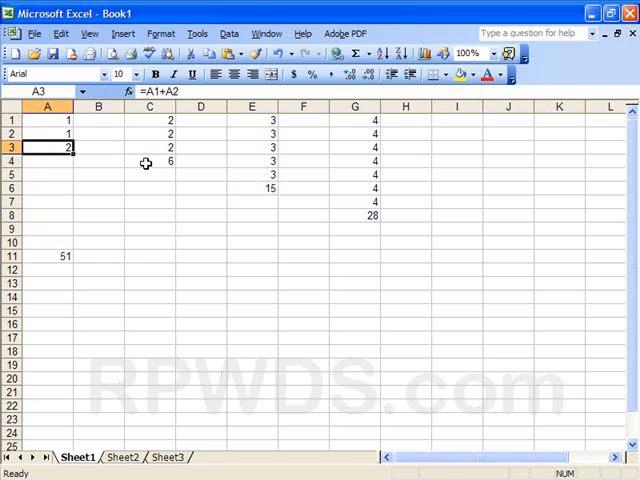
{"action": "left_click", "coordinate": [251, 187]}
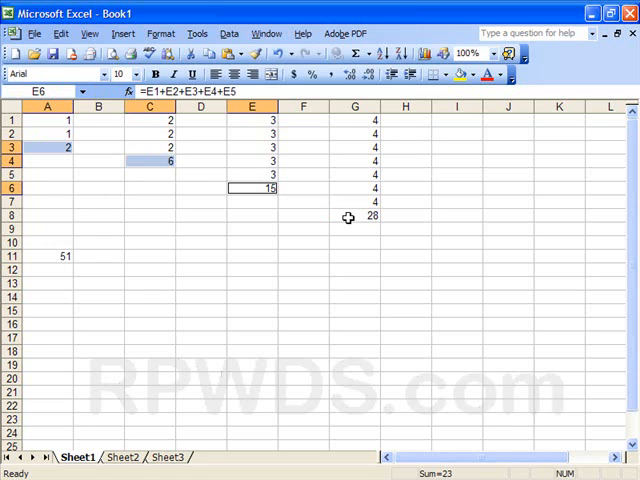
{"action": "left_click", "coordinate": [355, 214]}
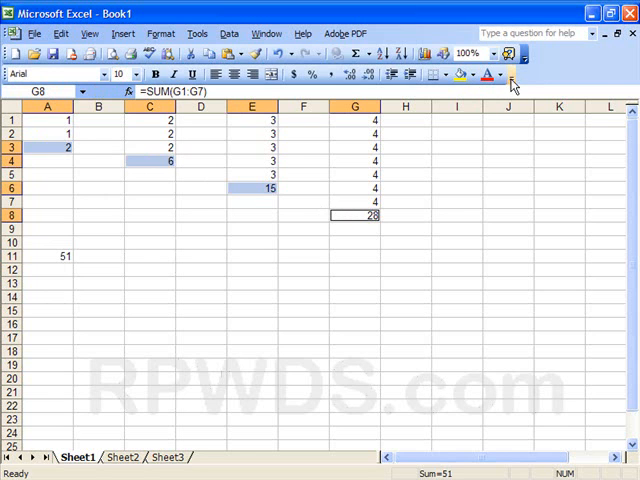
- Apply blue font colour and light turquoise fill to the four answer cells
{"action": "left_click", "coordinate": [510, 75]}
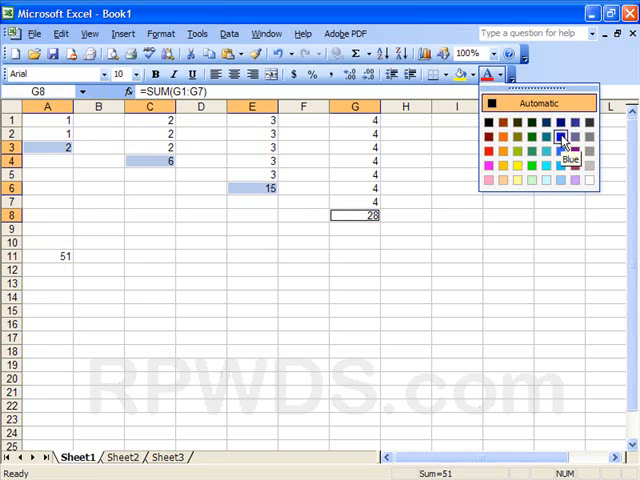
{"action": "left_click", "coordinate": [559, 139]}
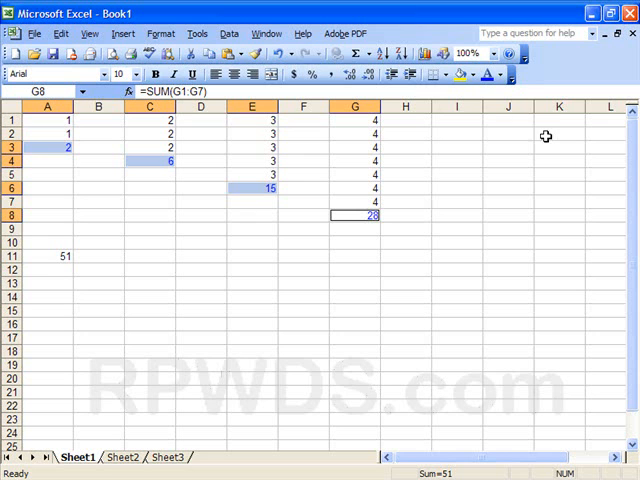
{"action": "left_click", "coordinate": [476, 74]}
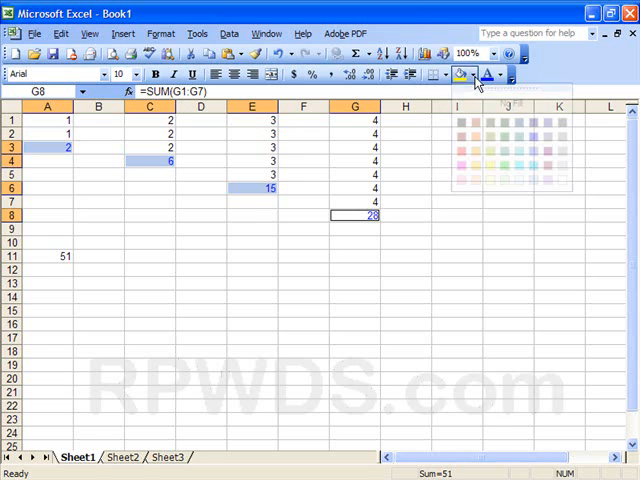
{"action": "left_click", "coordinate": [459, 74]}
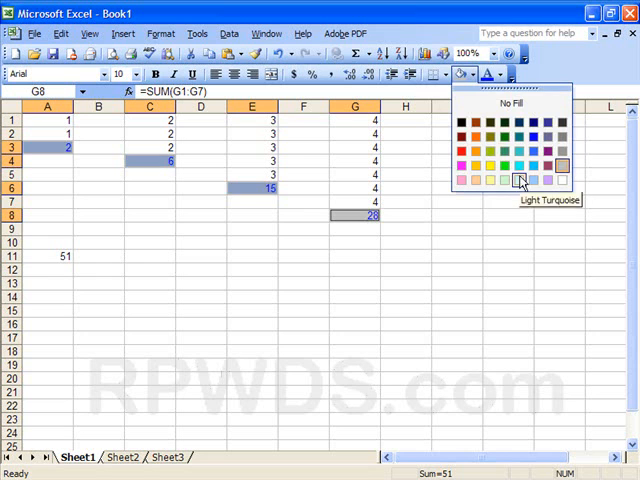
{"action": "left_click", "coordinate": [519, 180]}
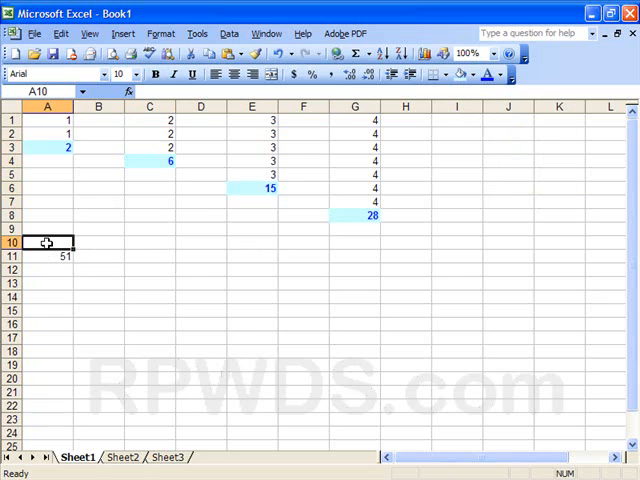
{"action": "mouse_move", "coordinate": [161, 160]}
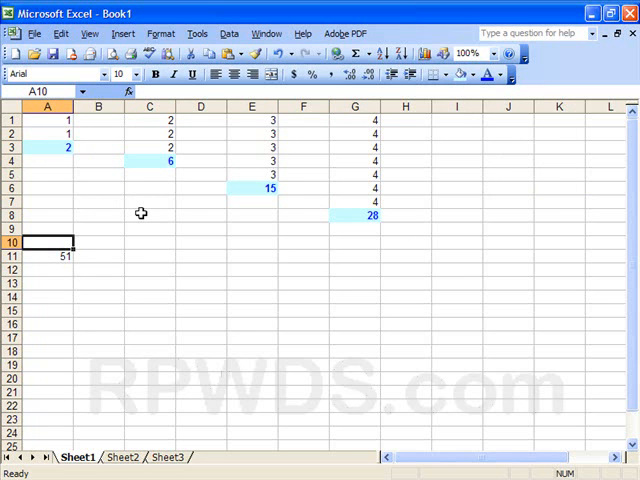
- Select A11, then rename the Sheet1 tab to Addition
{"action": "left_click", "coordinate": [47, 256]}
{"action": "type", "text": "Addi"}
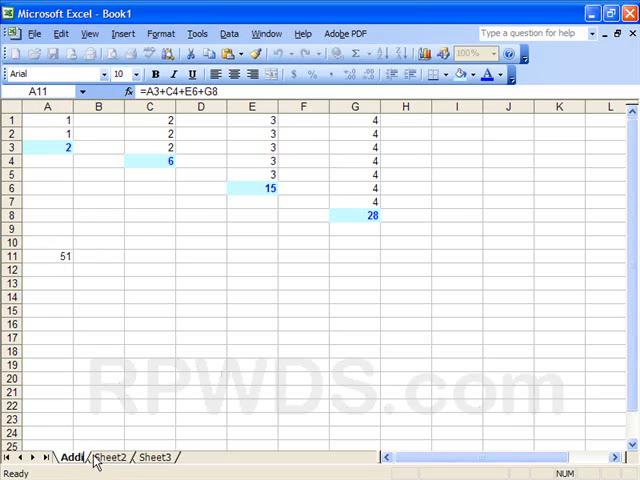
{"action": "double_click", "coordinate": [72, 457]}
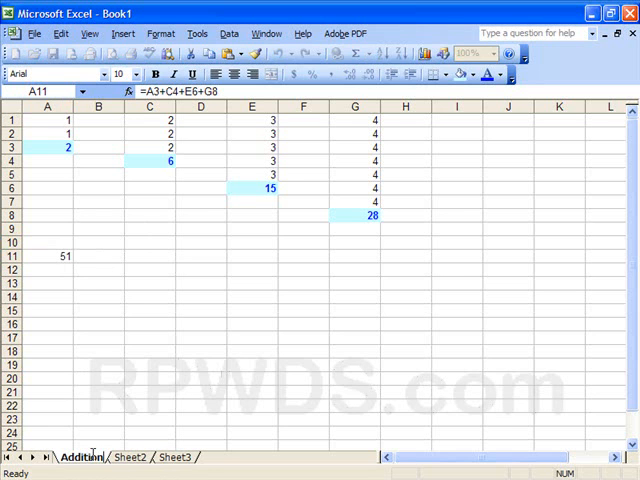